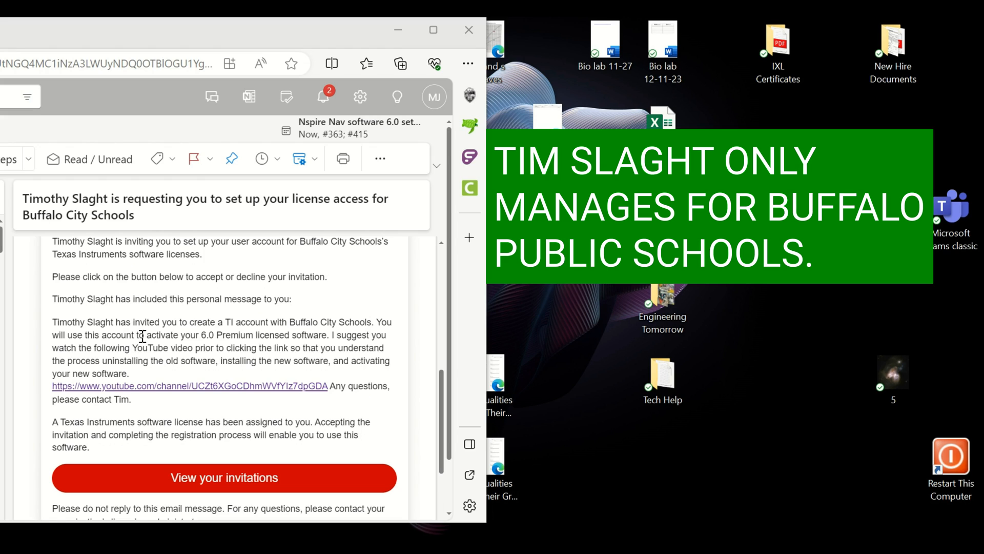
pyautogui.moveTo(109, 344)
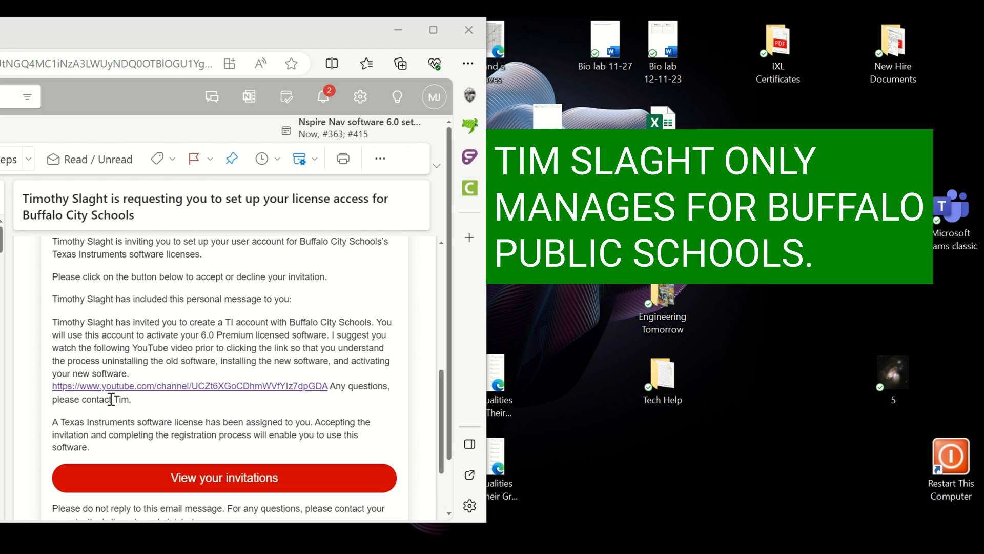
pyautogui.moveTo(188, 314)
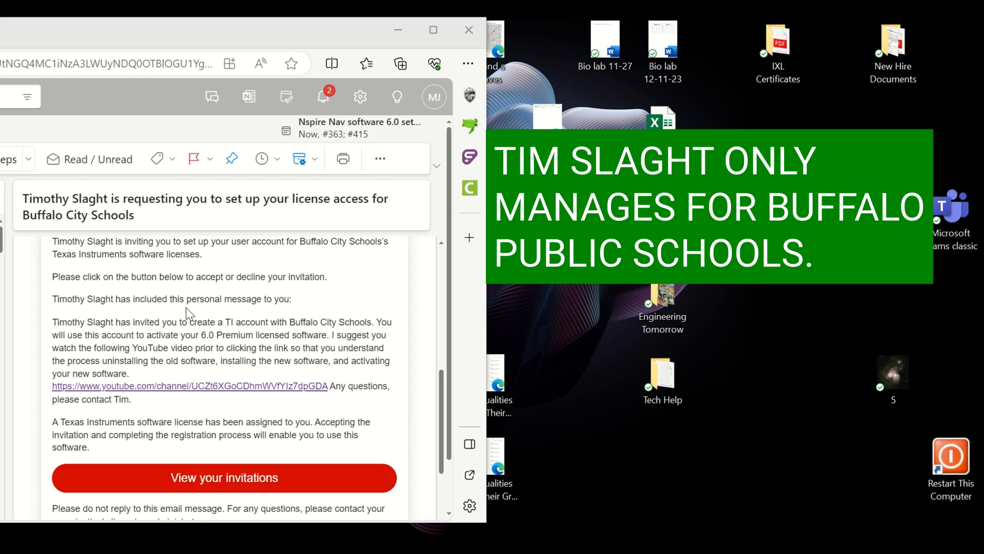
# Open the Texas Instruments license invitation and accept it.
pyautogui.scroll(-3)
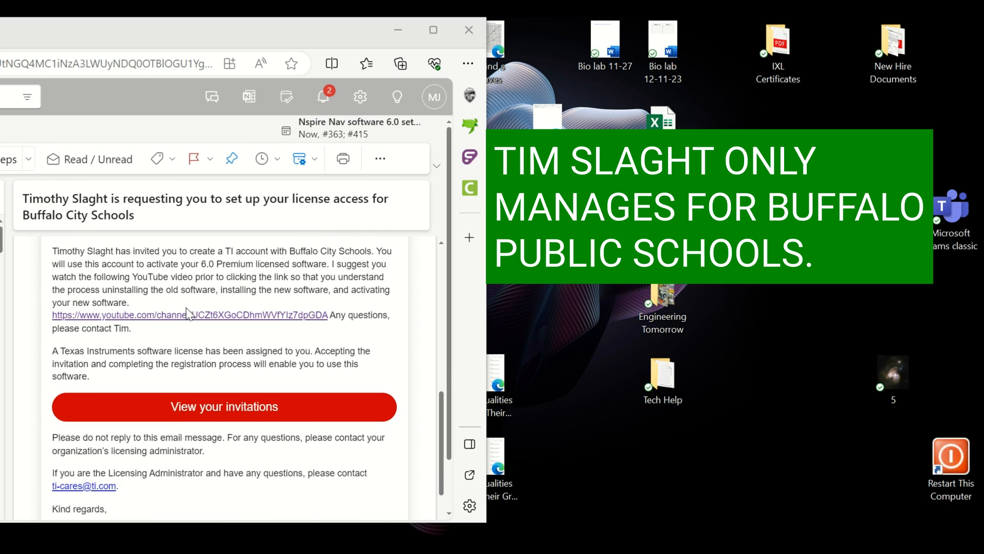
pyautogui.scroll(-3)
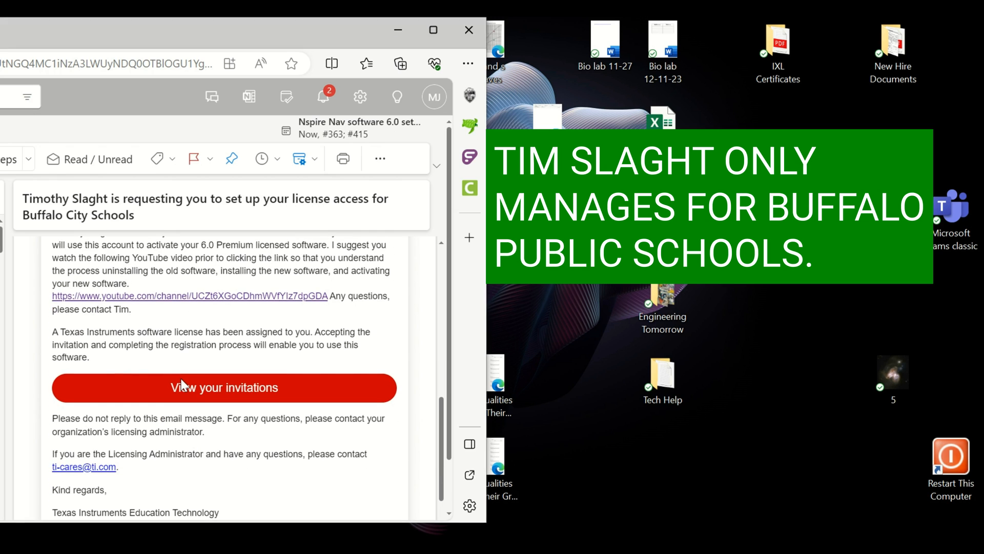
pyautogui.click(223, 387)
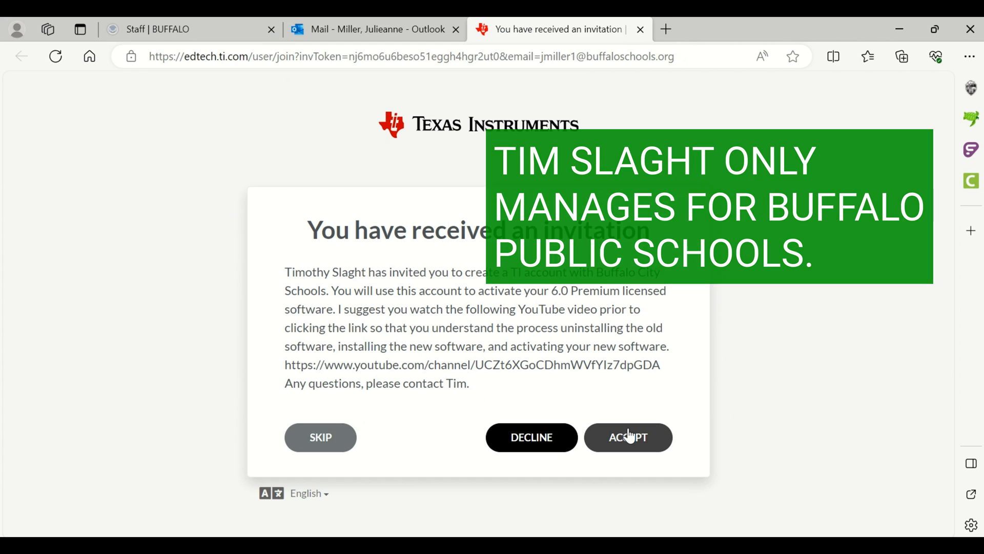
pyautogui.click(628, 437)
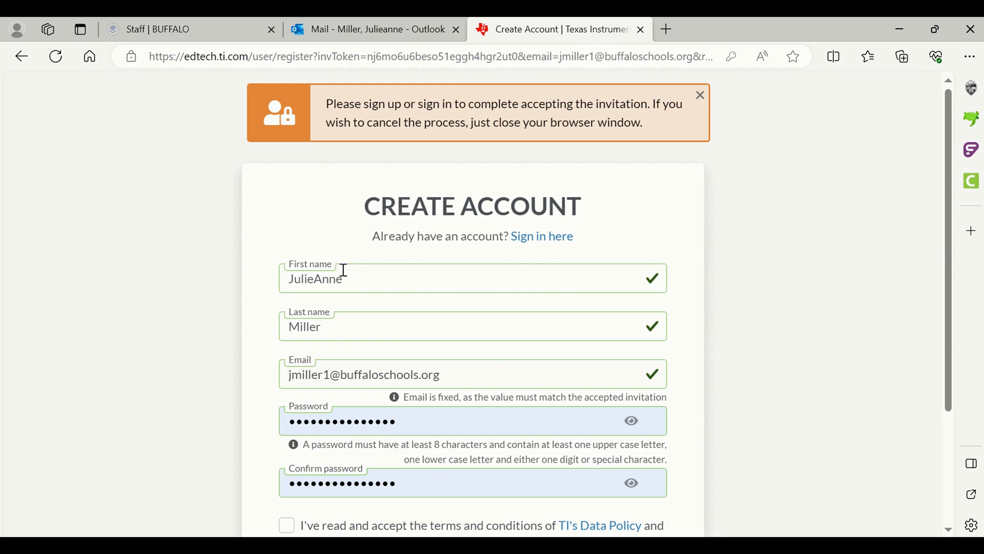
pyautogui.moveTo(296, 383)
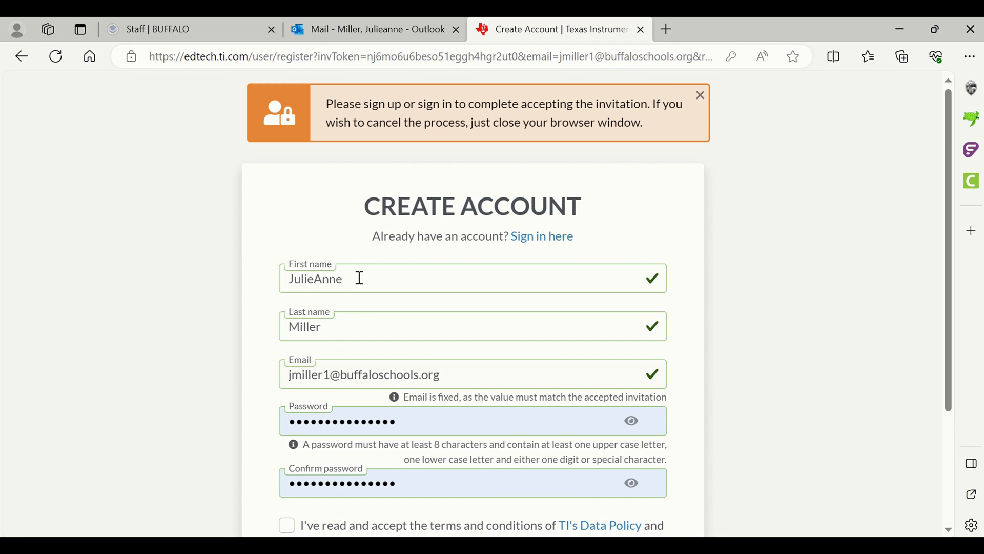
# Agree to the data policy and terms of use and submit the new account form.
pyautogui.scroll(-3)
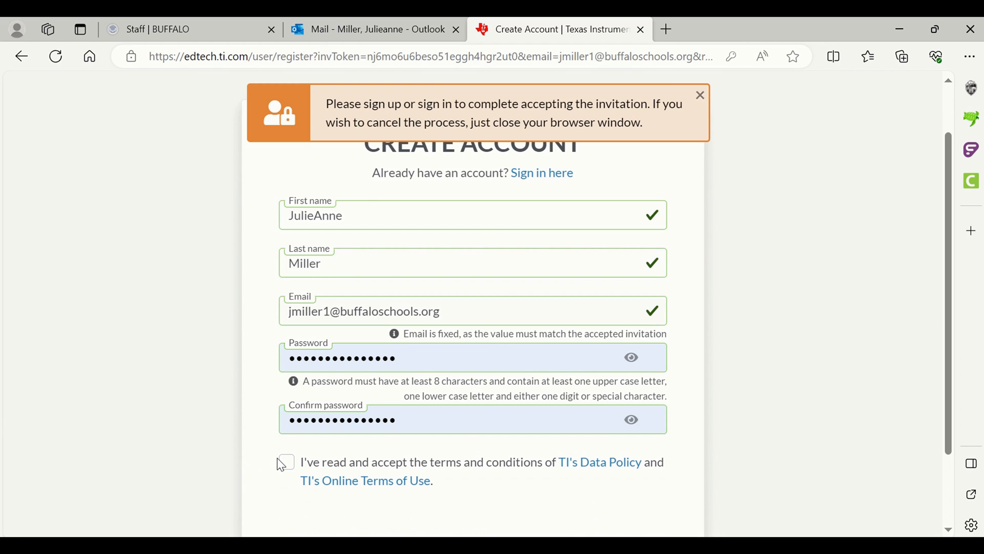
pyautogui.moveTo(284, 471)
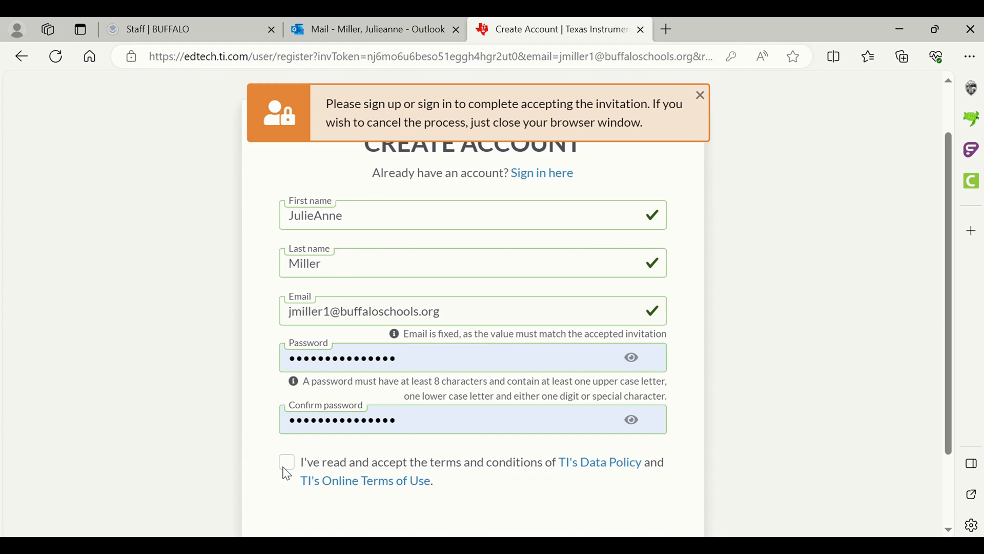
pyautogui.click(286, 461)
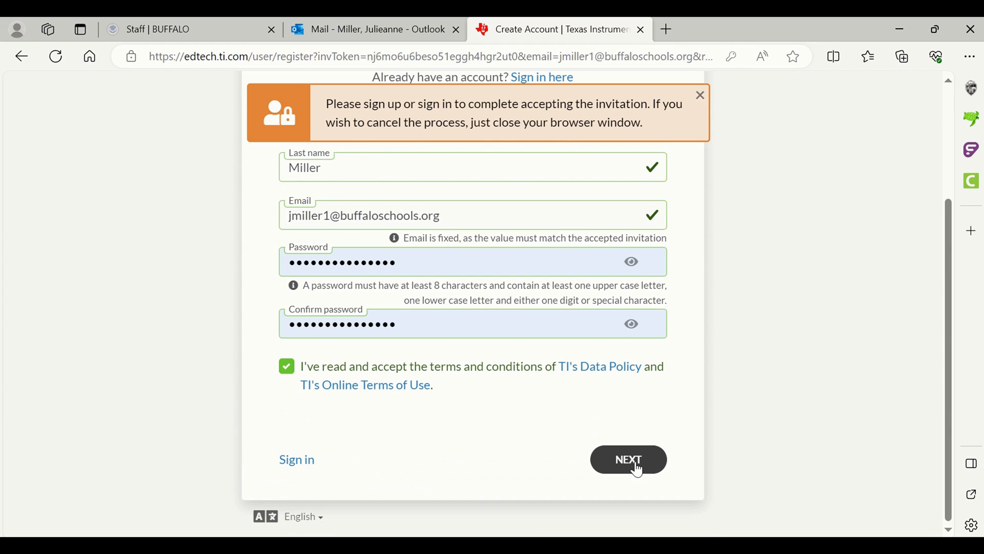
pyautogui.click(628, 458)
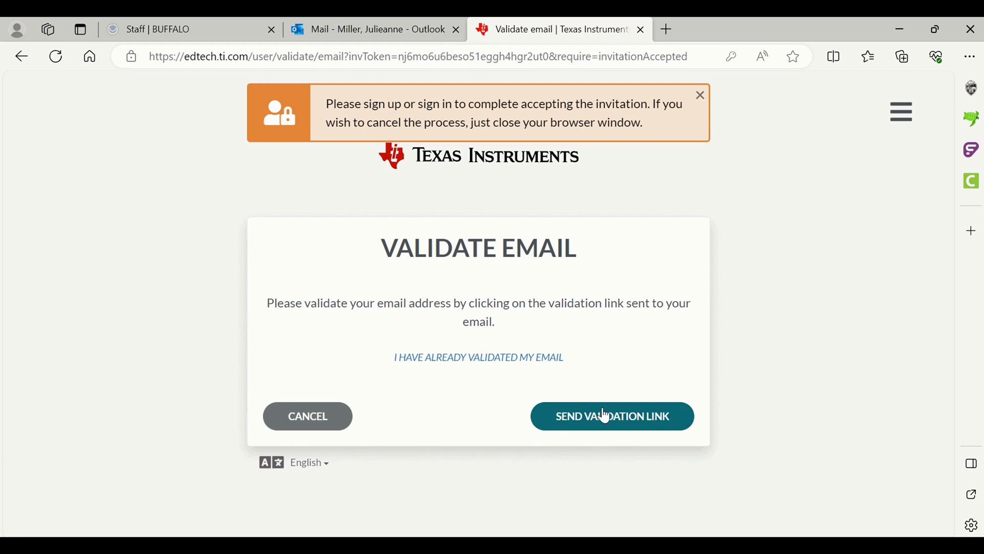
# Send the email validation link and return to the Outlook mailbox.
pyautogui.click(612, 416)
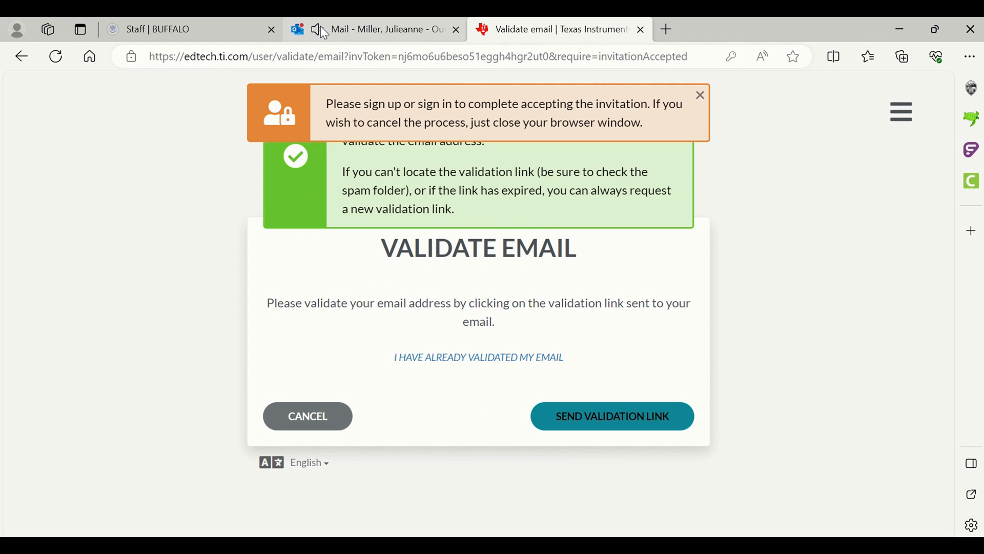
pyautogui.click(374, 28)
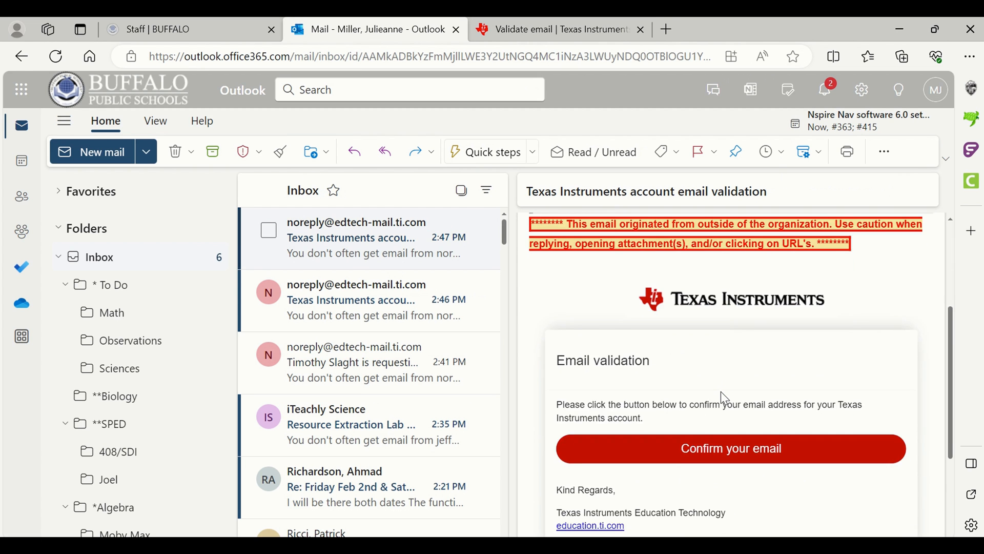
# Confirm the TI account email address from the Outlook validation message.
pyautogui.scroll(-3)
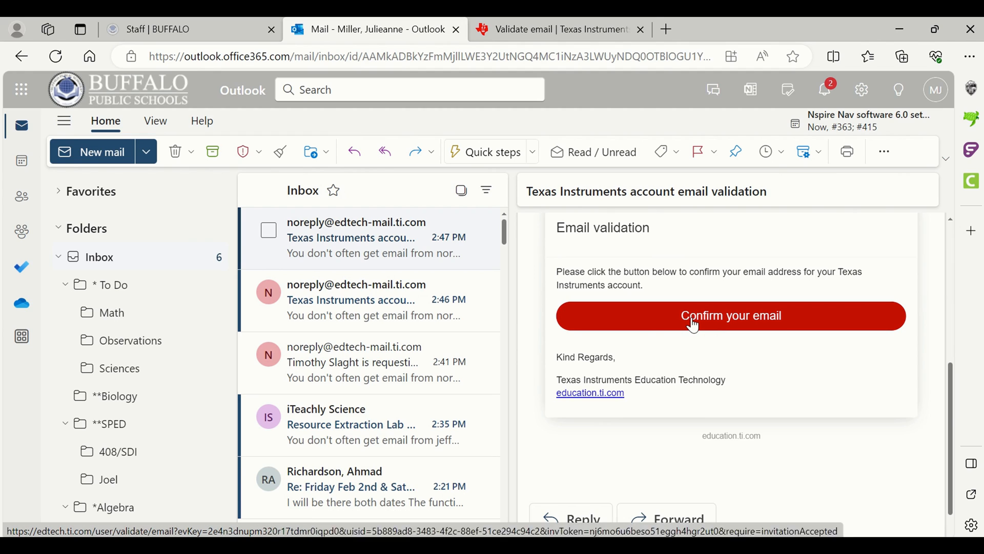
pyautogui.click(730, 315)
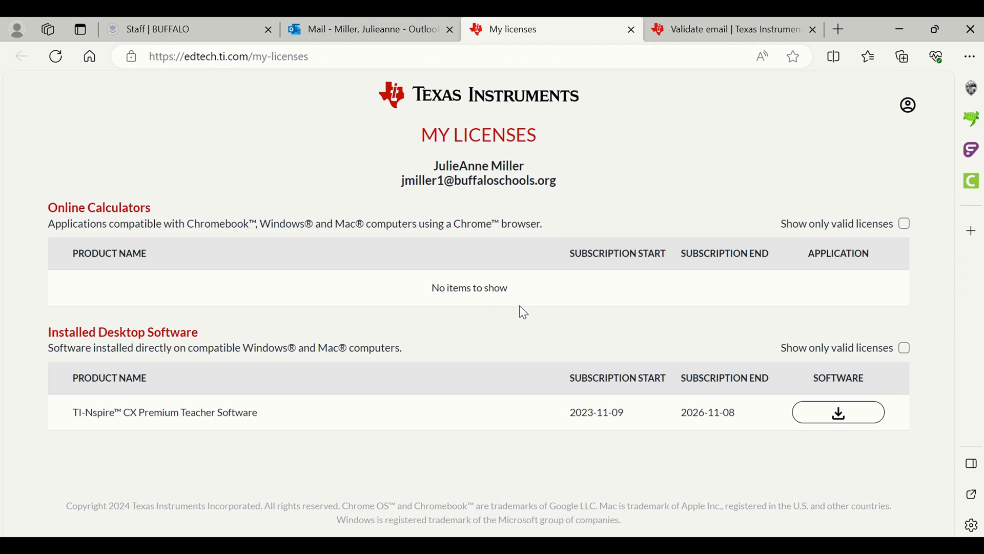
pyautogui.moveTo(407, 432)
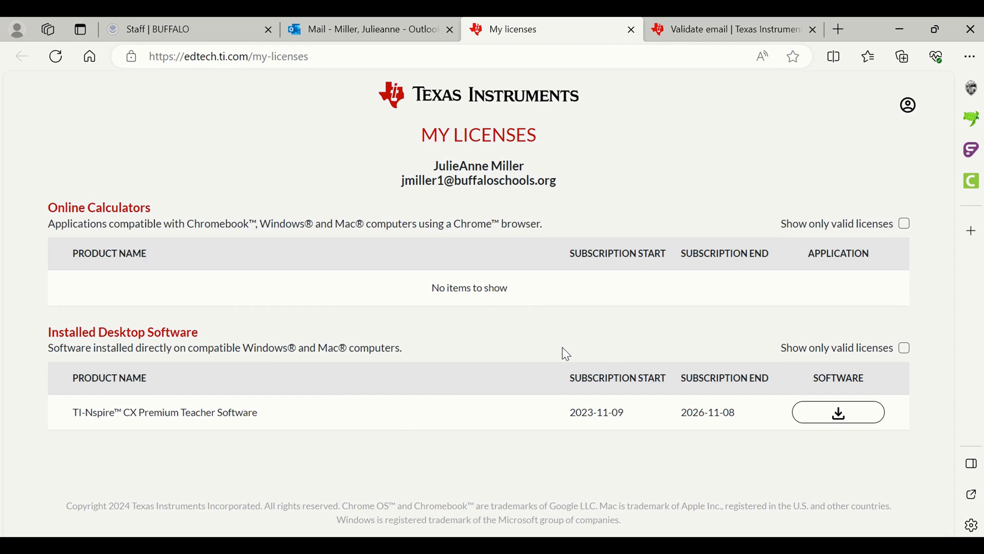
pyautogui.moveTo(837, 403)
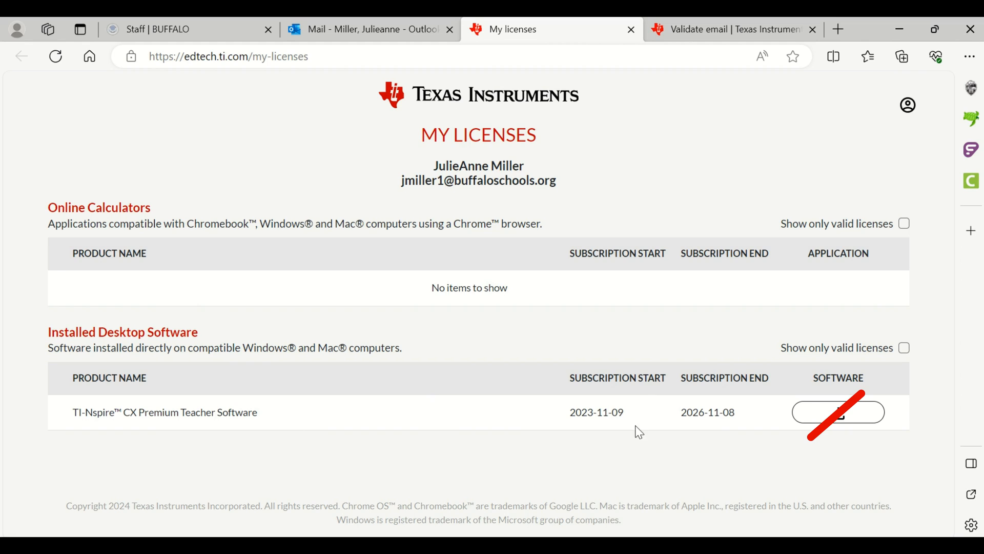
pyautogui.moveTo(877, 433)
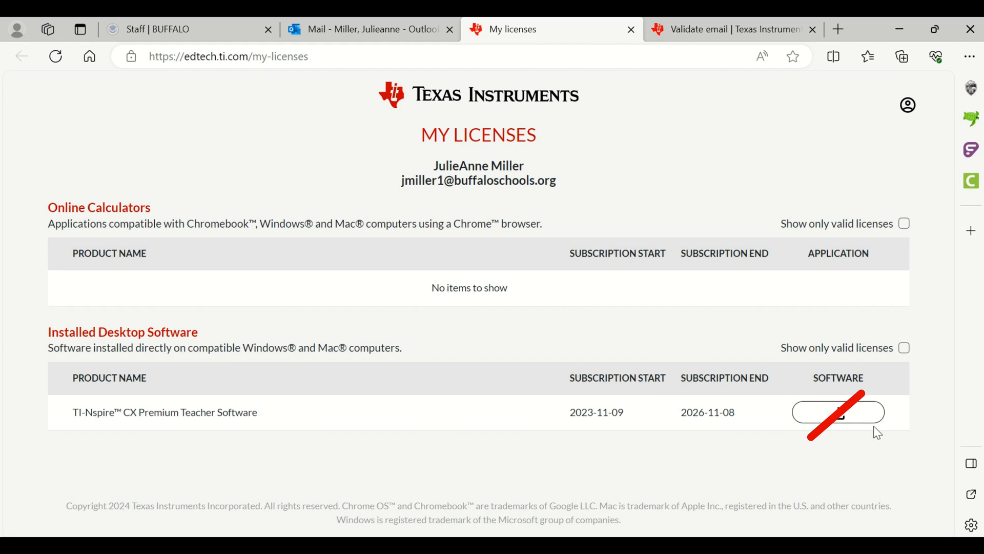
pyautogui.moveTo(650, 419)
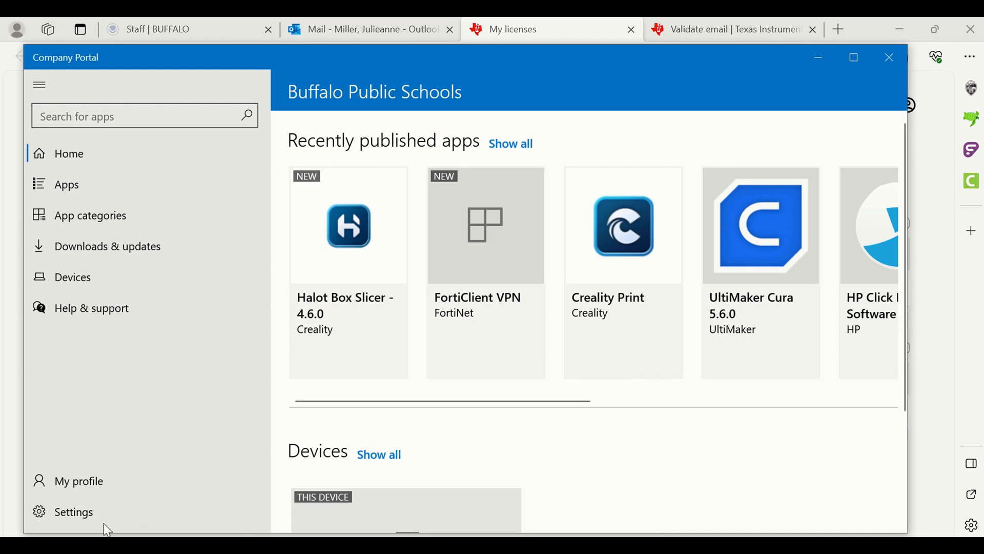
pyautogui.moveTo(153, 456)
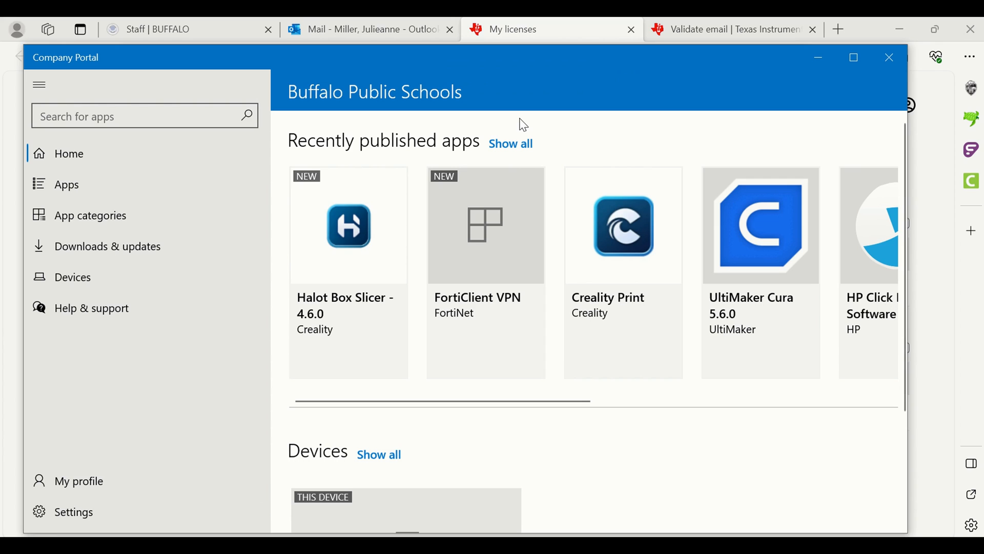
# Search the Company Portal apps for 'ti-' to list the Texas Instruments titles.
pyautogui.click(126, 117)
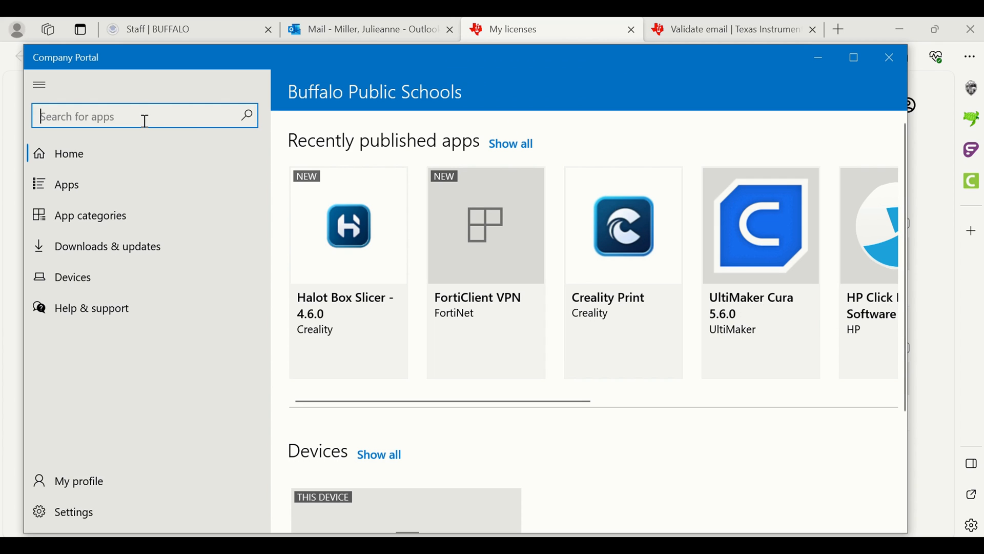
pyautogui.write('ti')
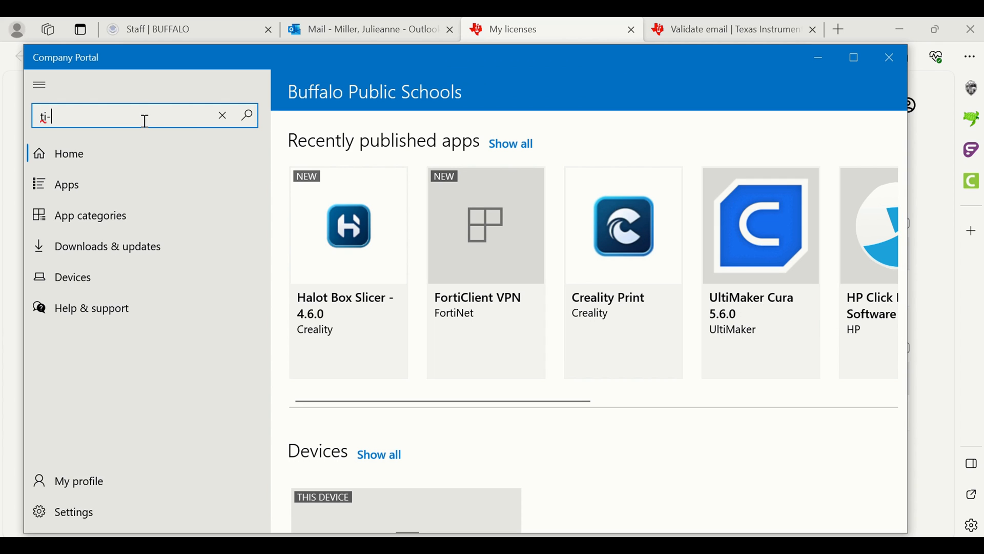
pyautogui.click(246, 114)
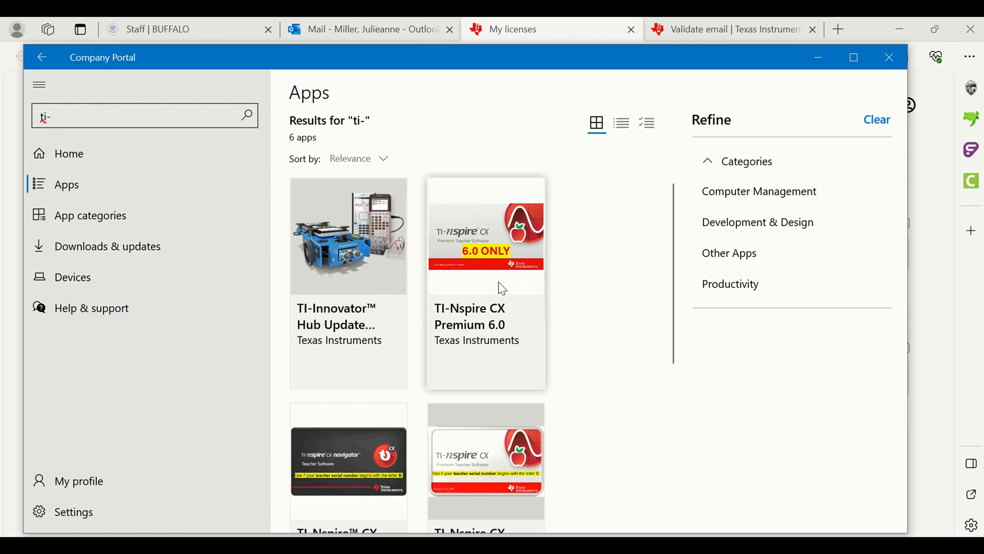
pyautogui.moveTo(486, 258)
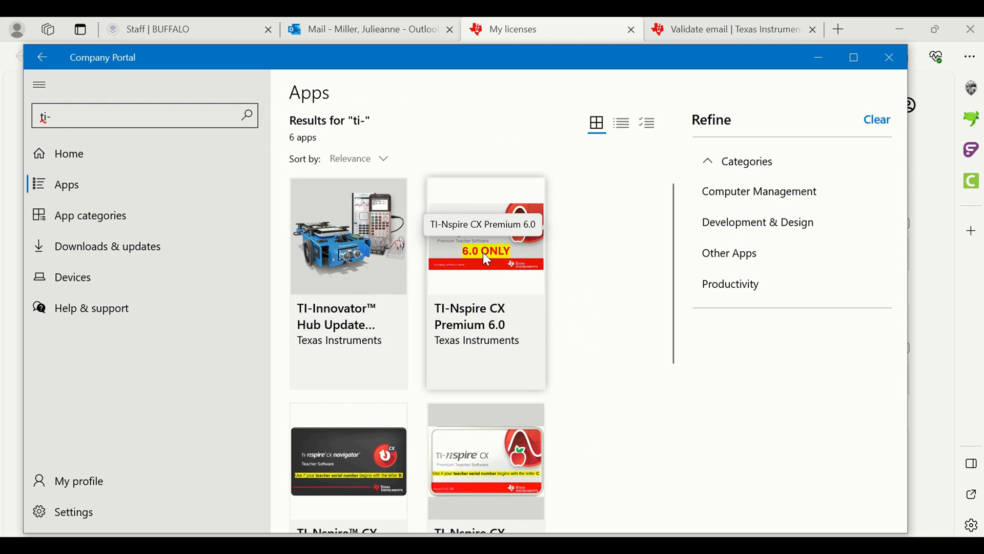
# Install TI-Nspire CX Premium 6.0 from its Company Portal details page.
pyautogui.click(486, 235)
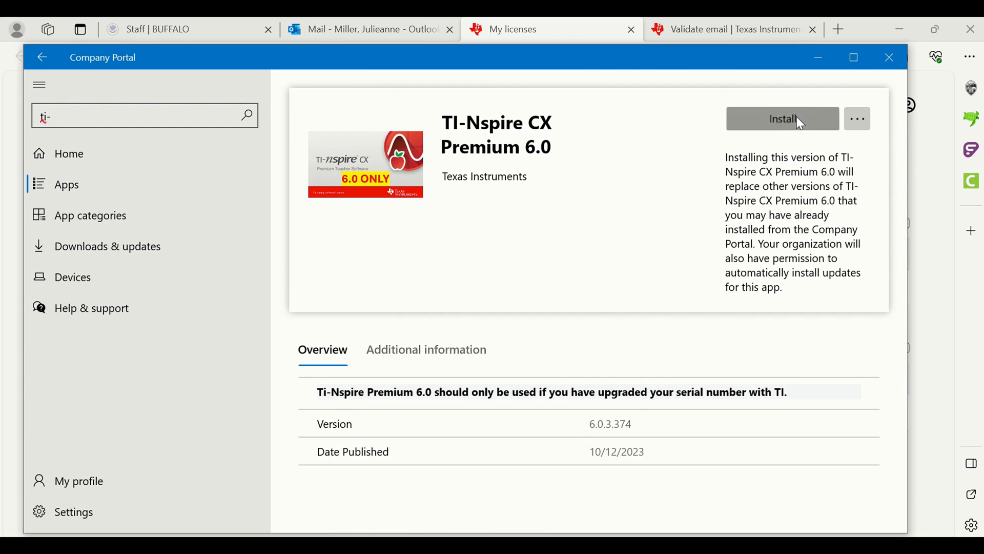
pyautogui.click(782, 118)
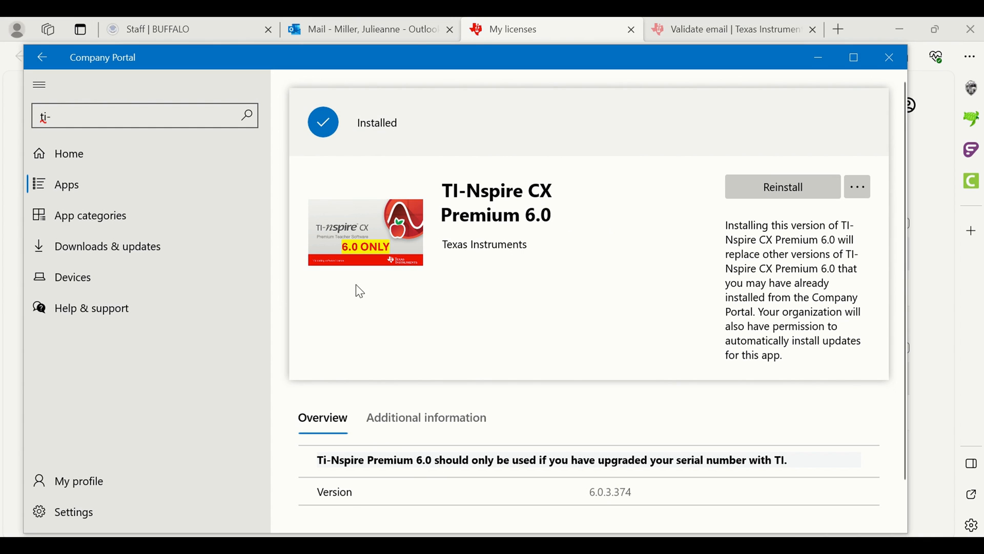
pyautogui.press('Win')
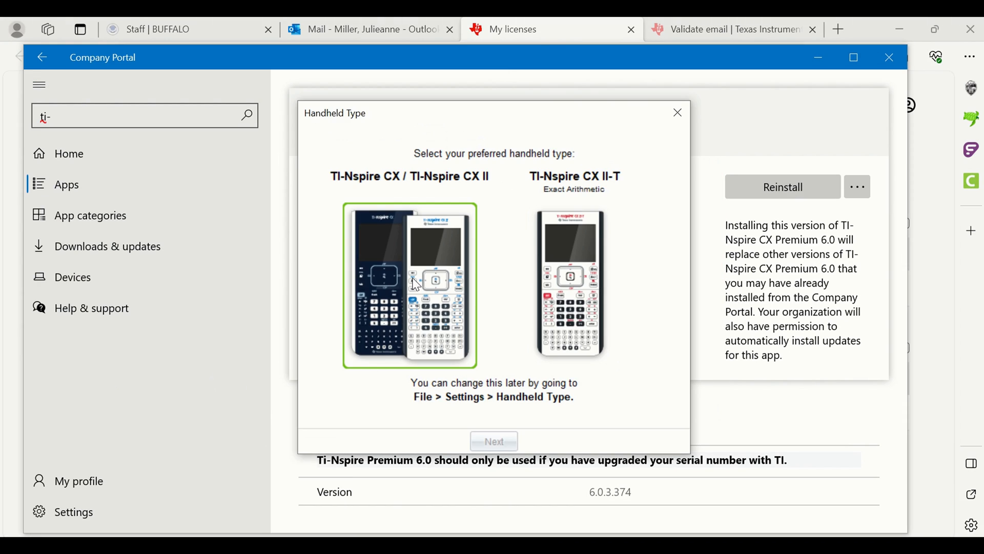
# Keep the TI-Nspire CX handheld type, sign in, and answer the data-collection prompt.
pyautogui.click(494, 441)
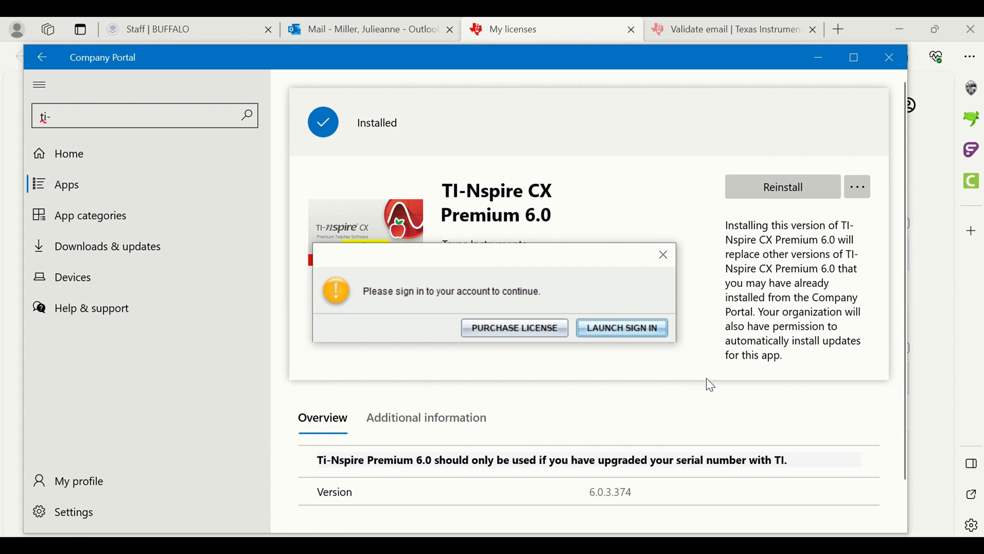
pyautogui.click(621, 327)
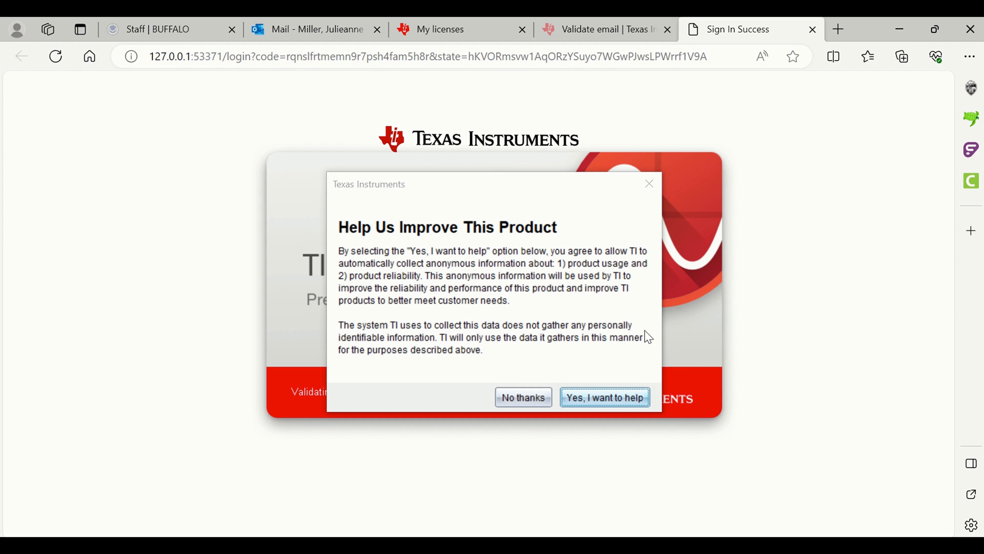
pyautogui.click(603, 397)
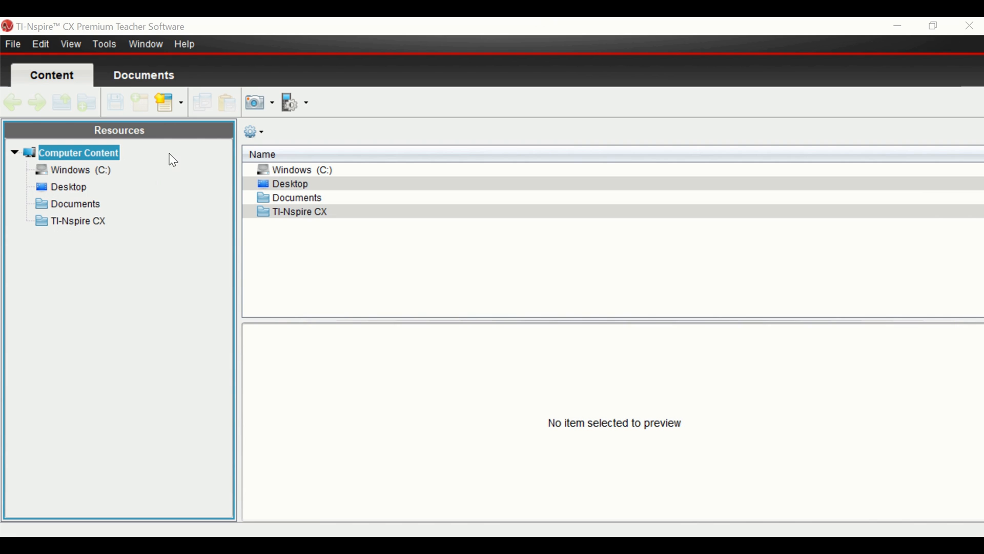
# Show the emulator in the Documents workspace in Keypad + SideScreen mode.
pyautogui.click(143, 75)
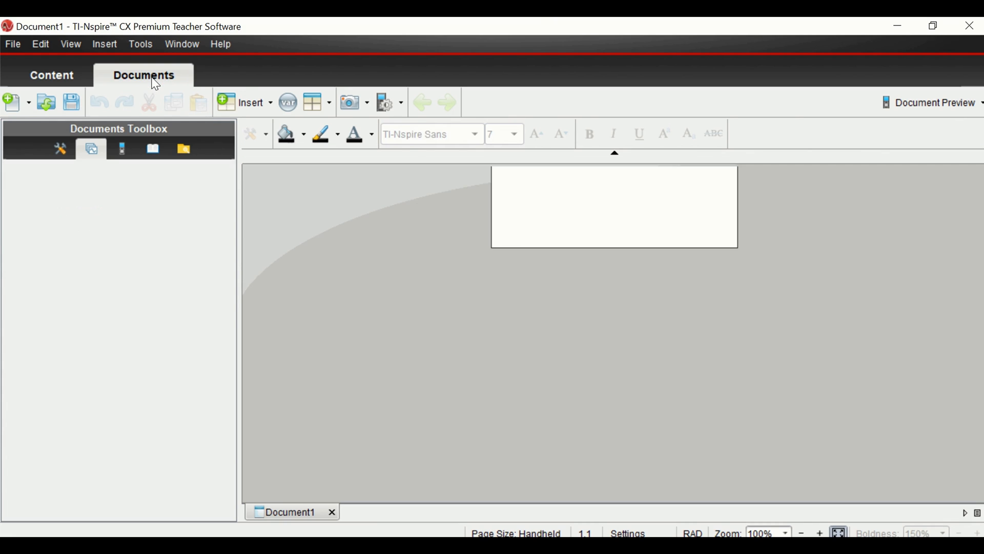
pyautogui.click(121, 149)
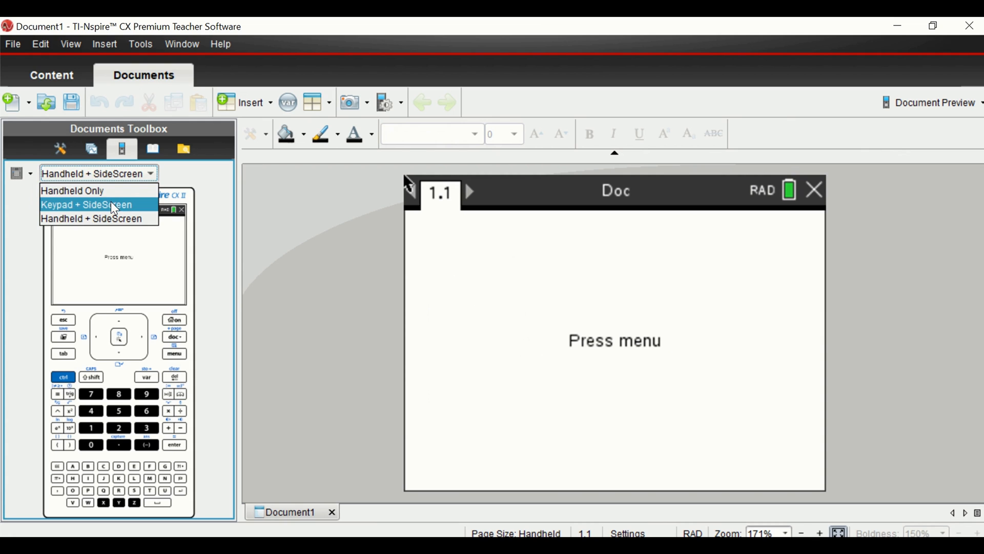
pyautogui.click(86, 204)
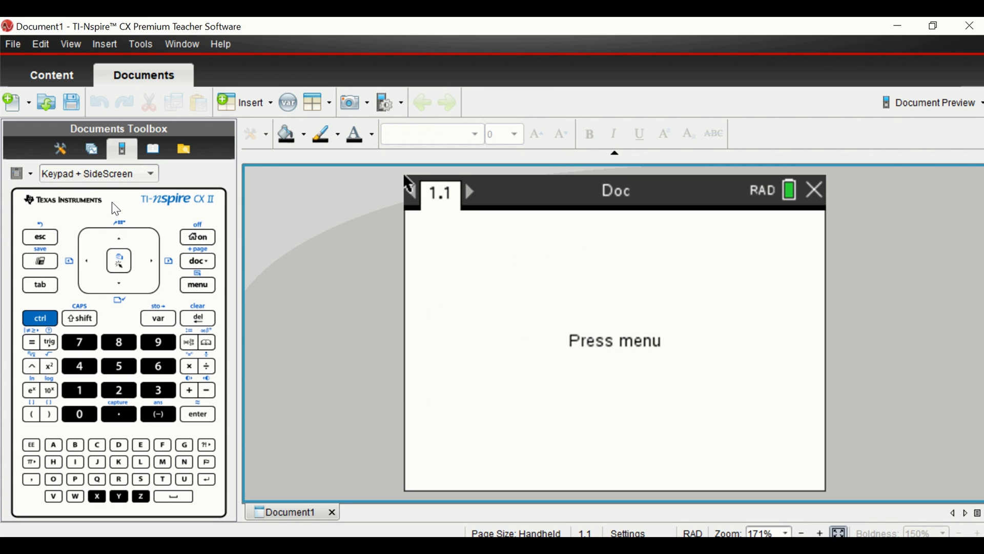
pyautogui.moveTo(181, 44)
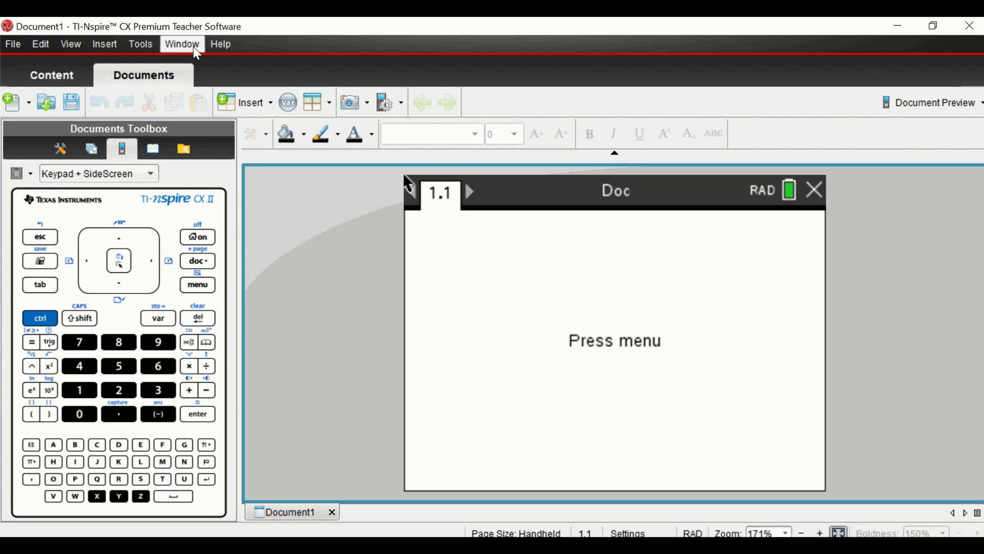
# Enable TI-Nspire CX Navigator from the Window menu with a new database, then show Portfolio.
pyautogui.click(181, 44)
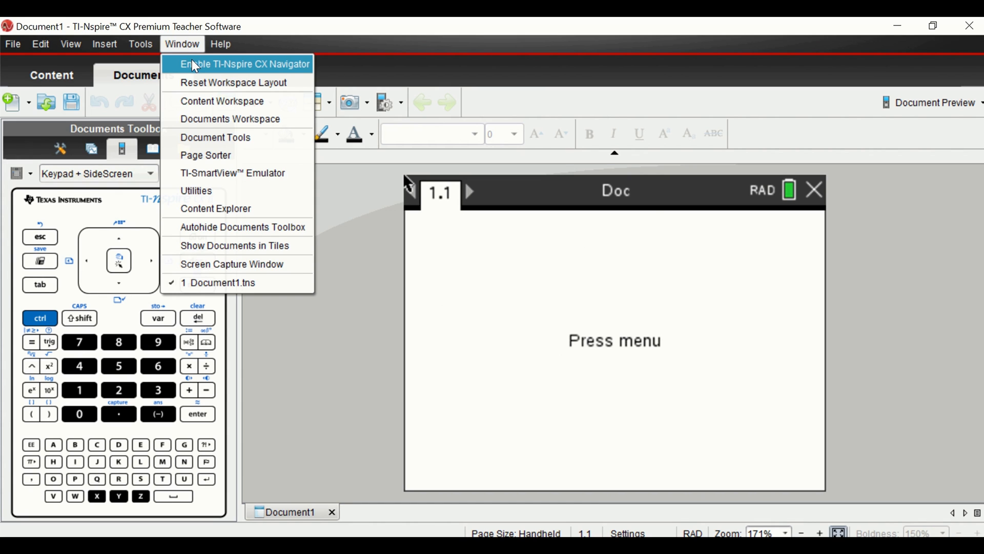
pyautogui.click(243, 64)
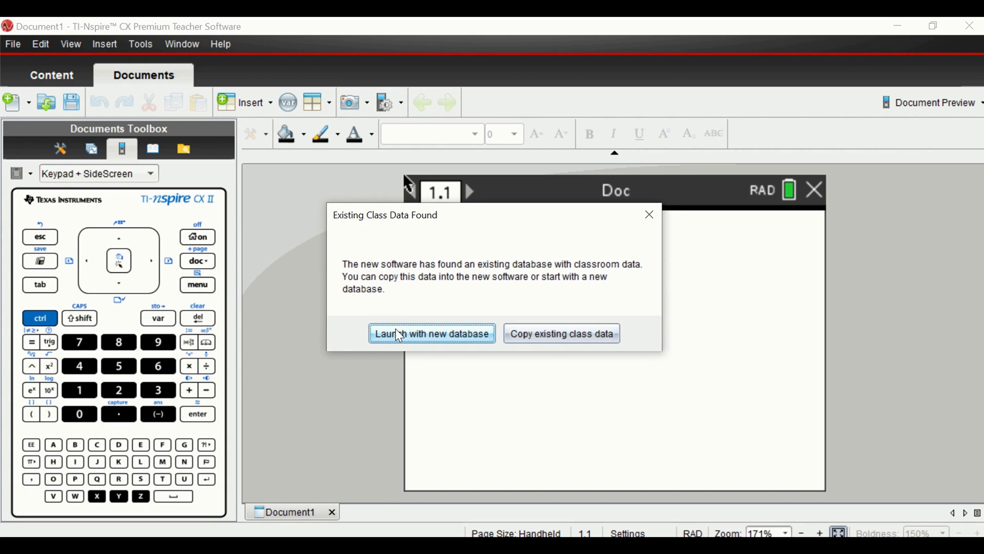
pyautogui.click(431, 333)
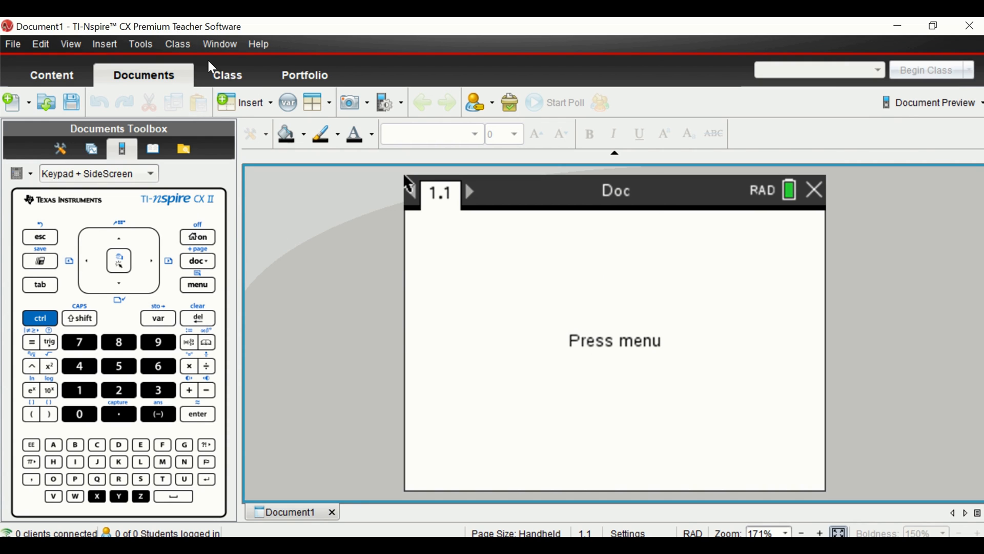
pyautogui.click(304, 75)
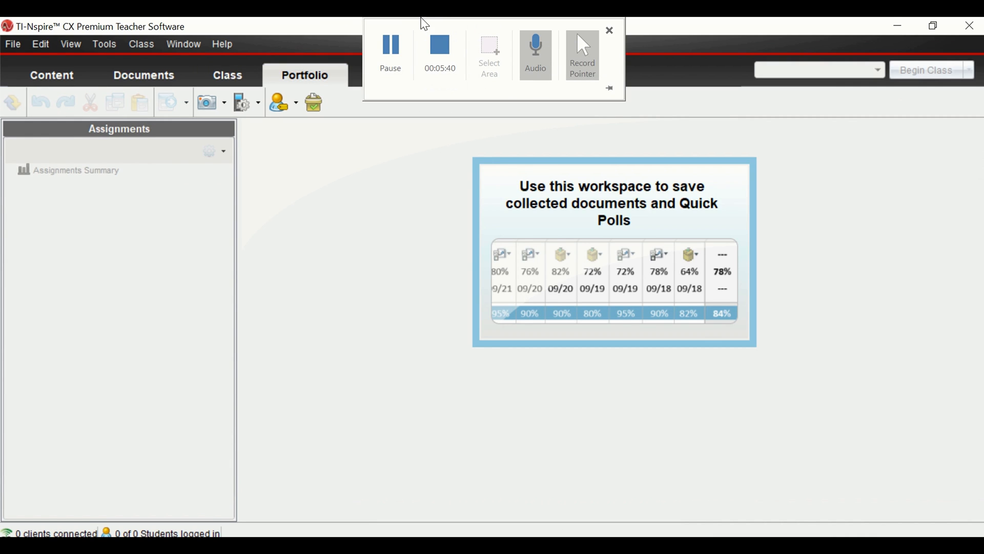
pyautogui.moveTo(439, 31)
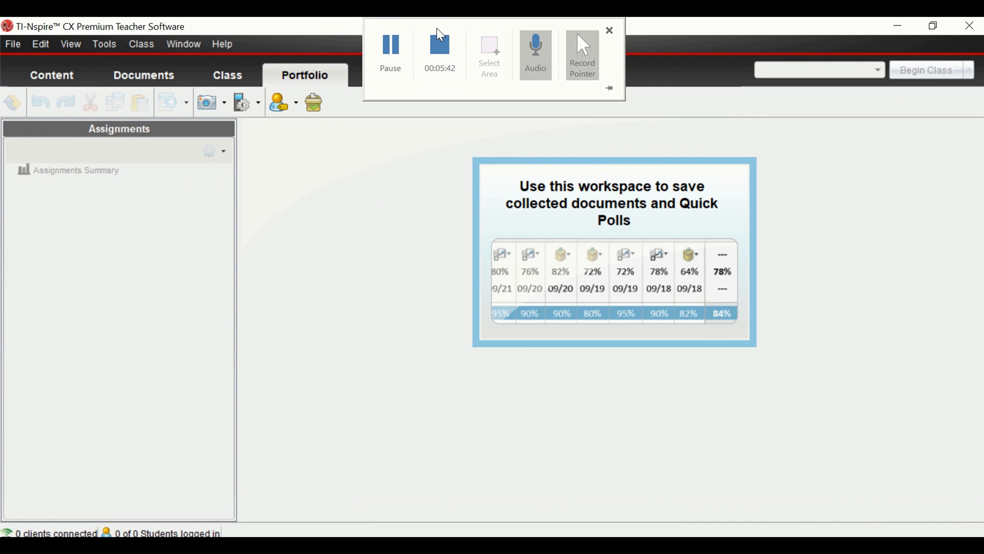